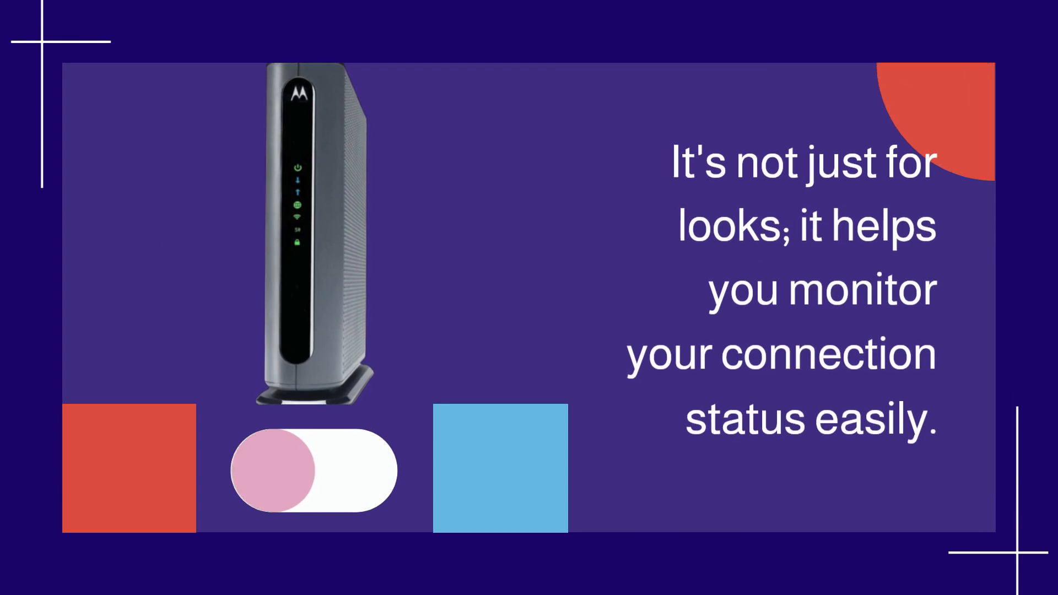
click(312, 474)
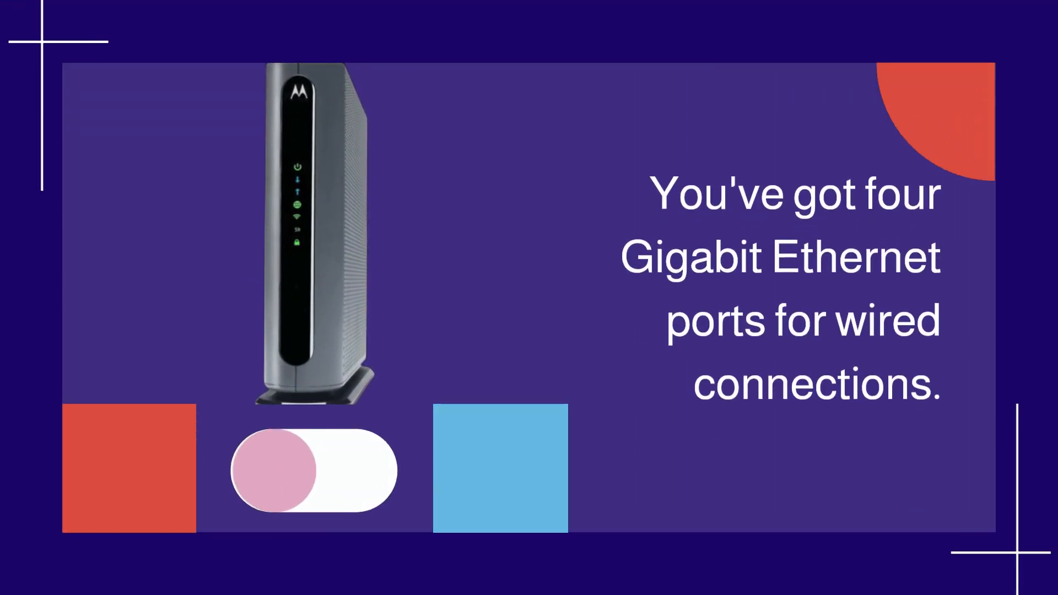
click(315, 475)
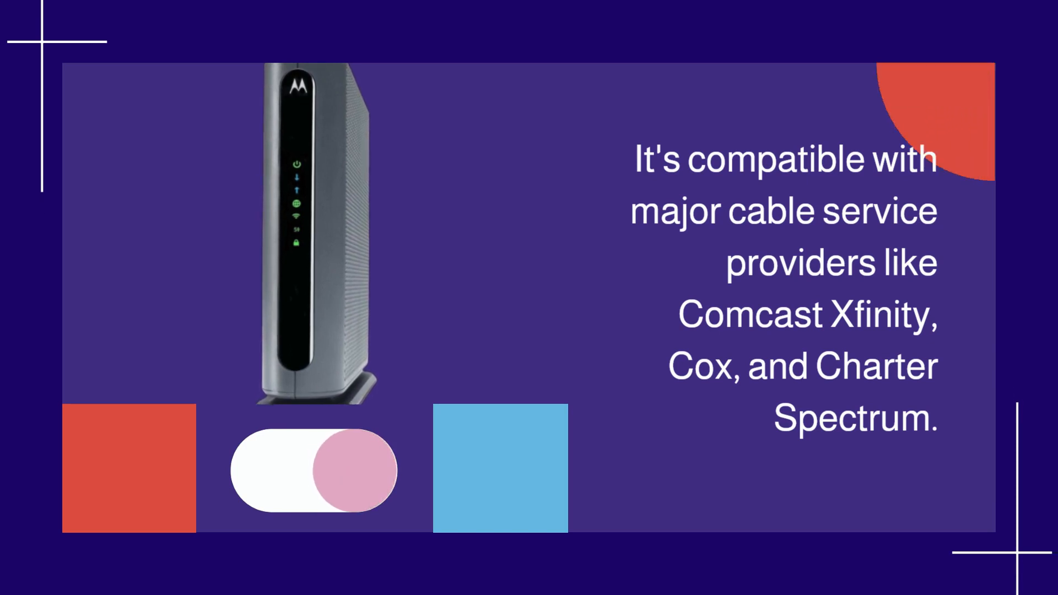
click(316, 476)
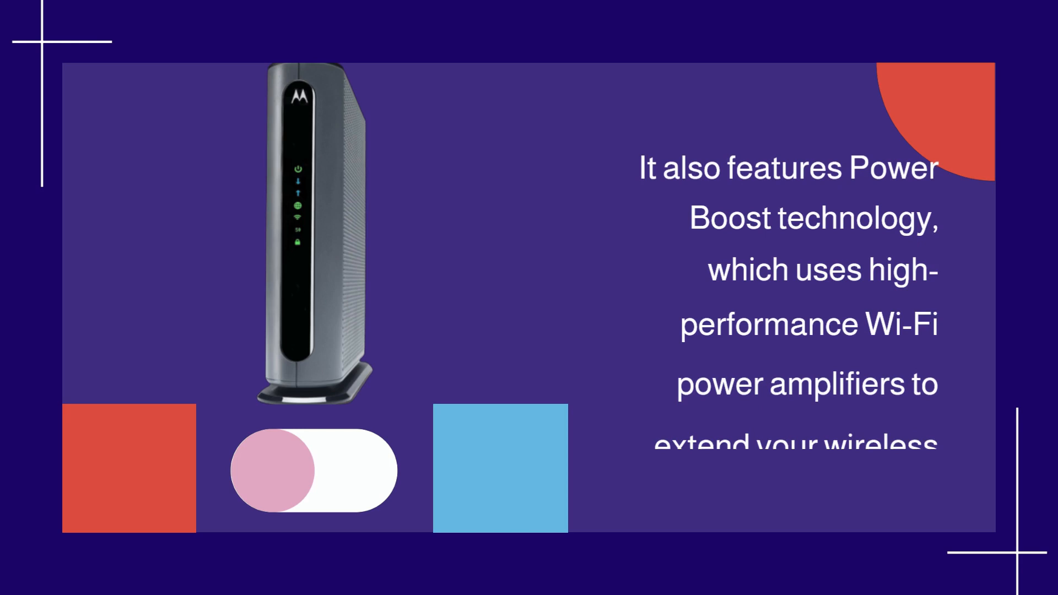
click(314, 474)
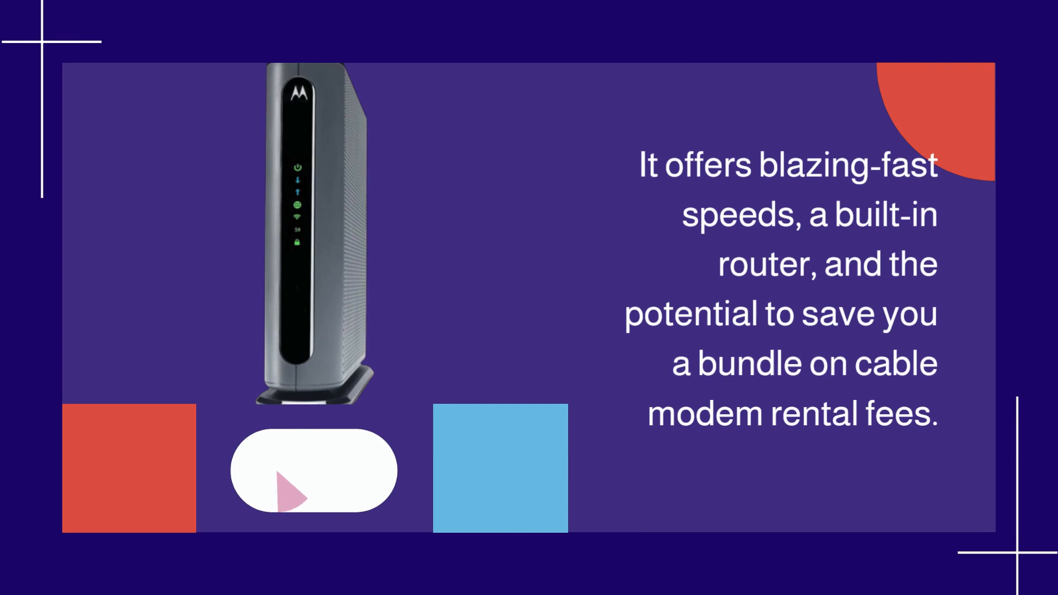
click(296, 479)
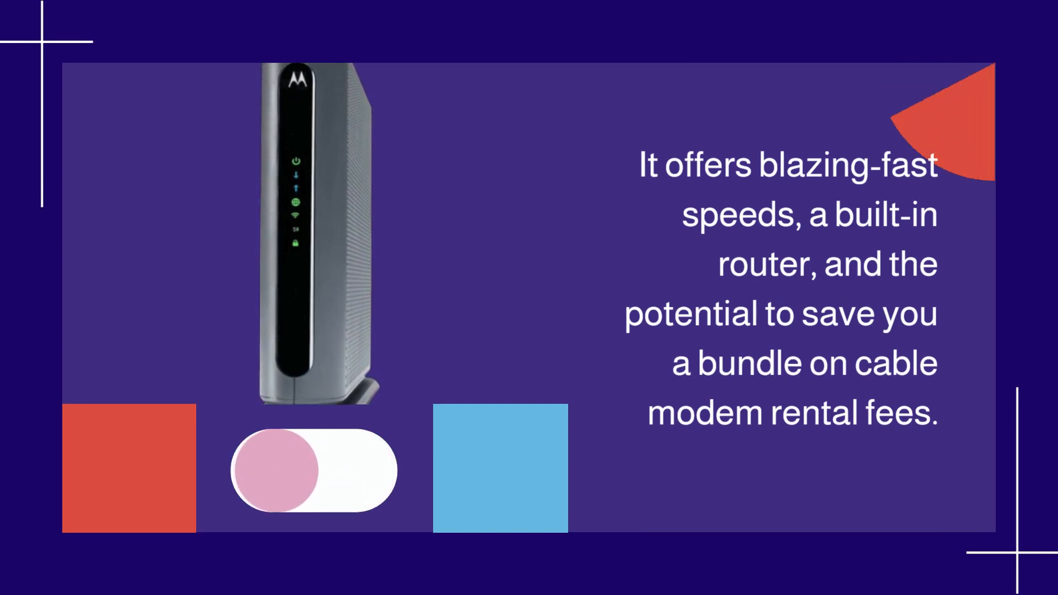
click(314, 474)
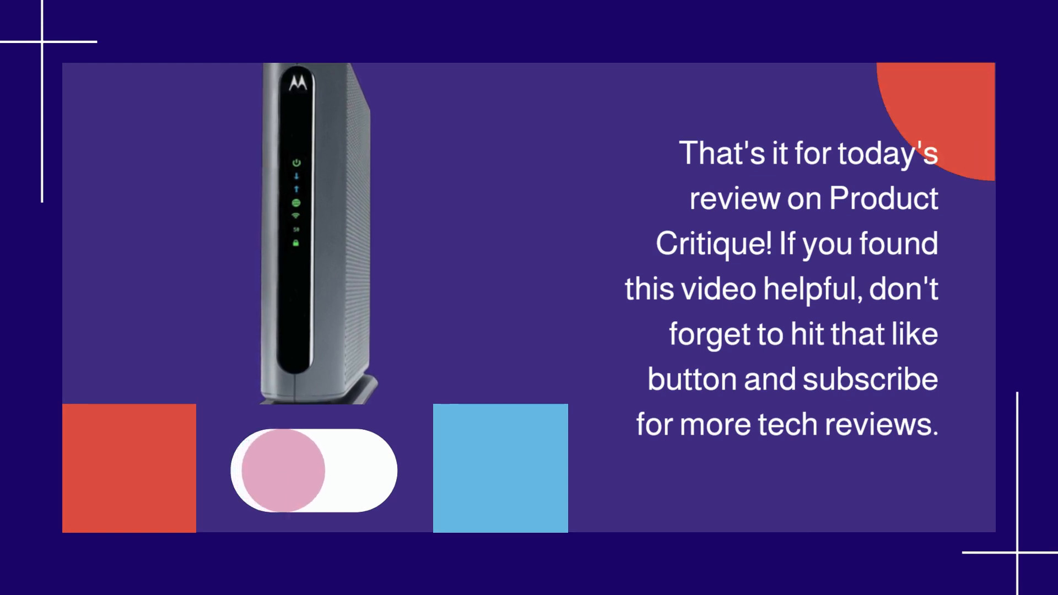
click(314, 476)
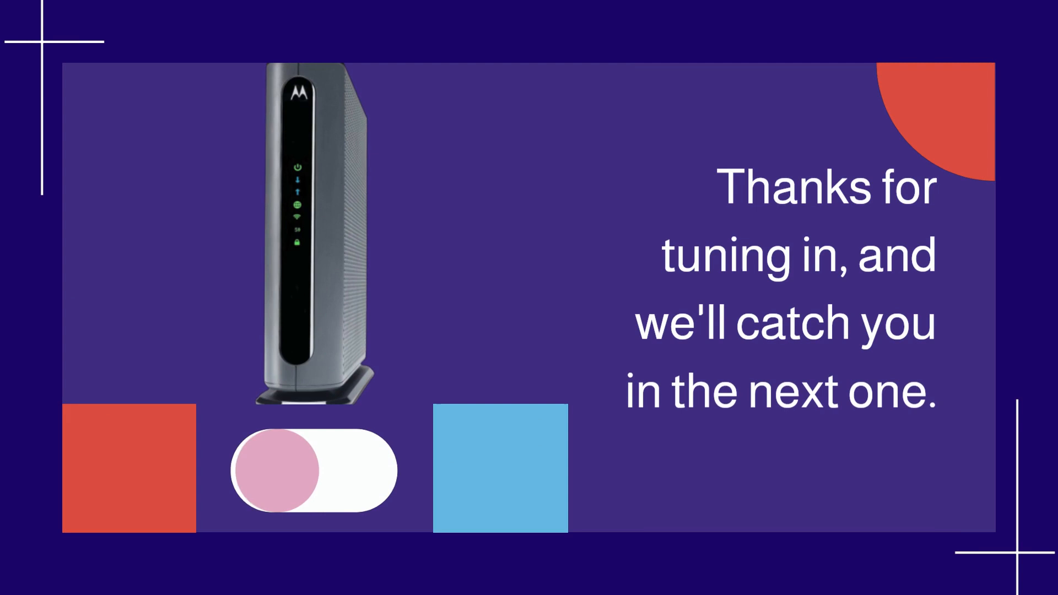
click(315, 475)
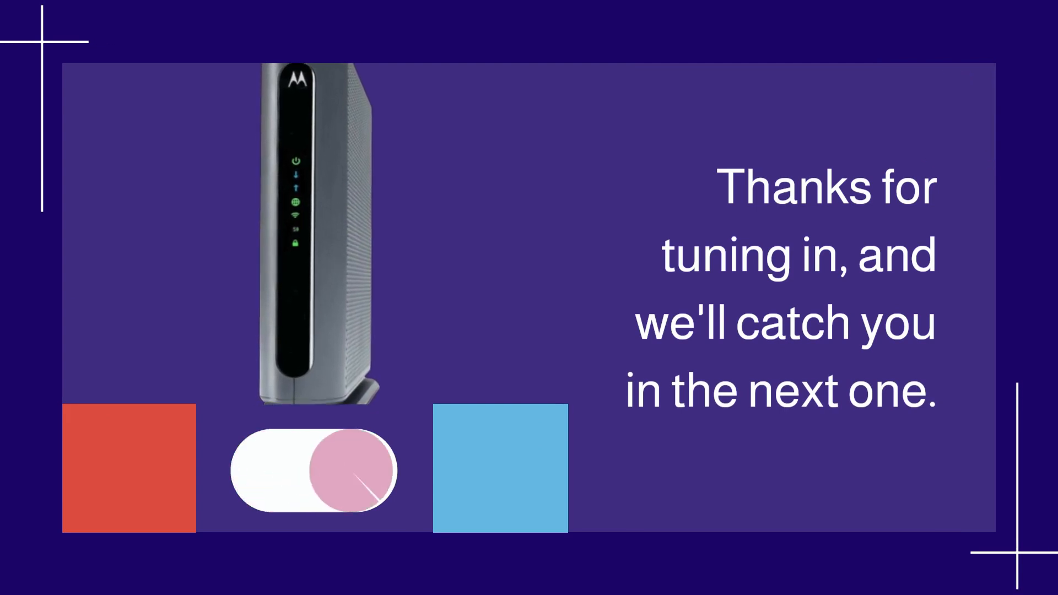